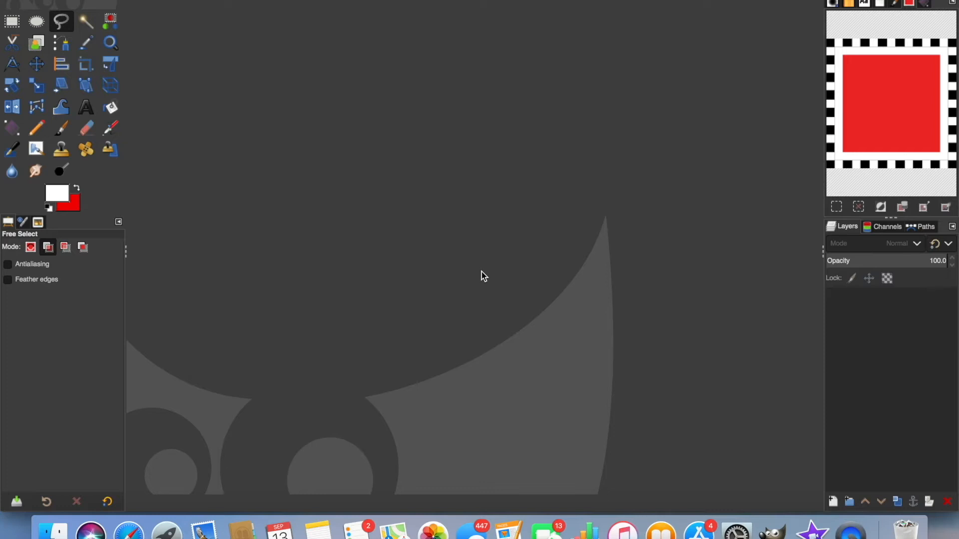
mouse_move(276, 188)
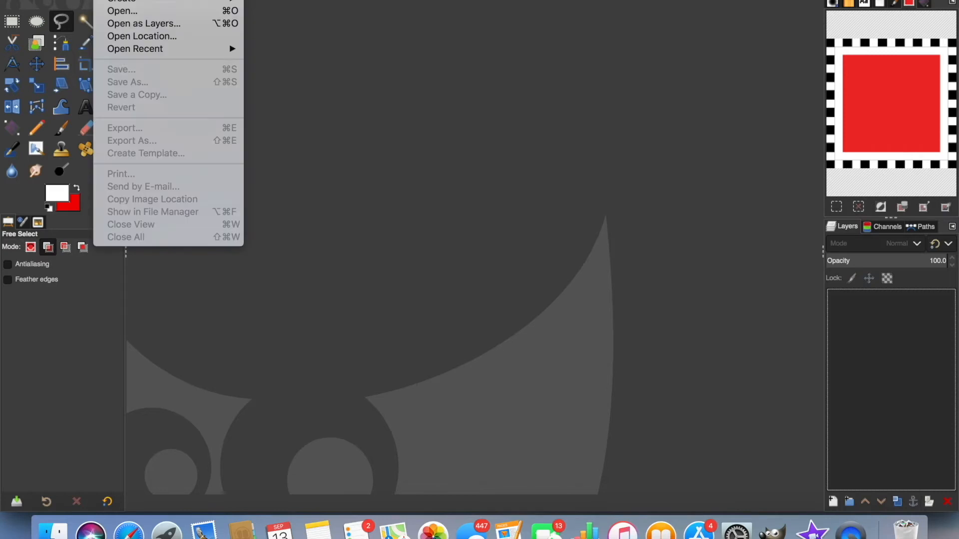
- Open the angelo-pantazis unsplash JPG and convert it to the built-in sRGB profile
left_click(121, 10)
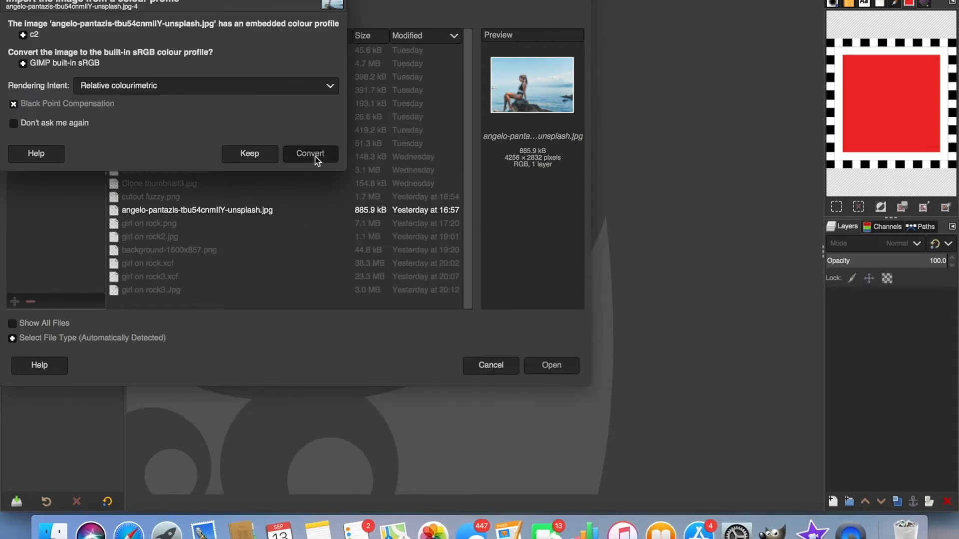
left_click(310, 153)
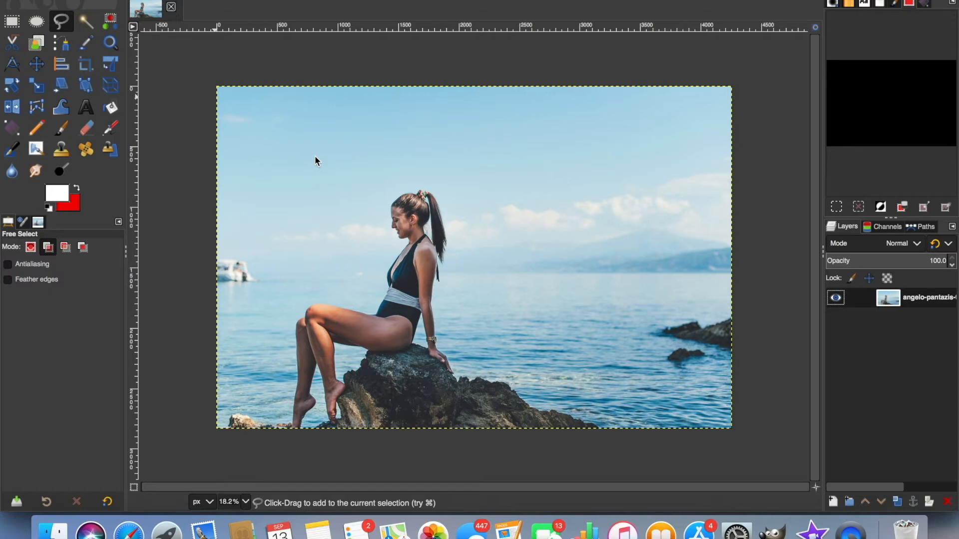
mouse_move(213, 134)
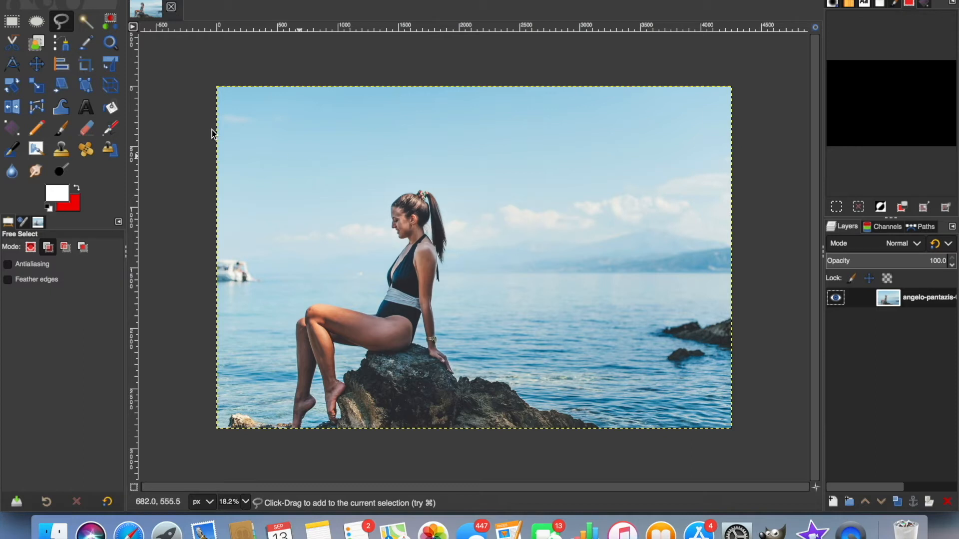
mouse_move(60, 19)
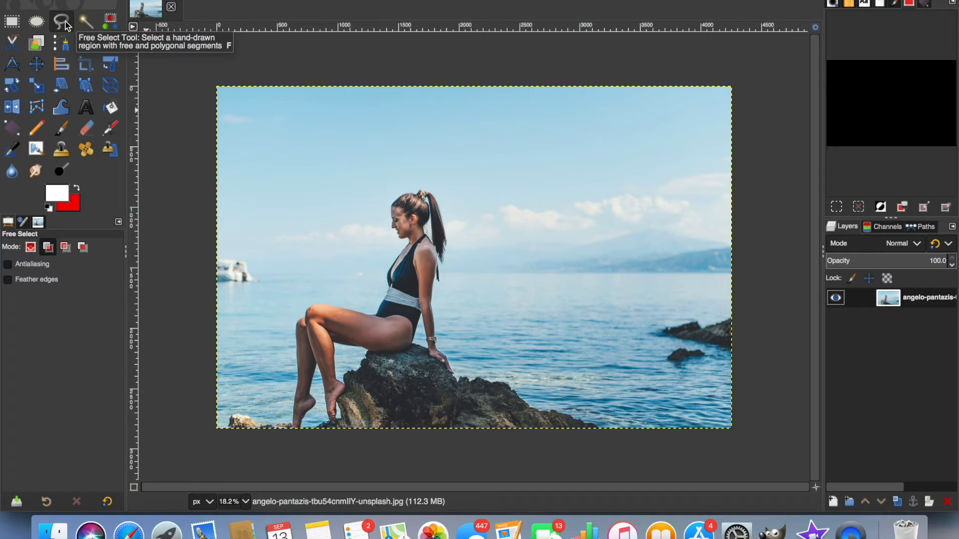
mouse_move(92, 22)
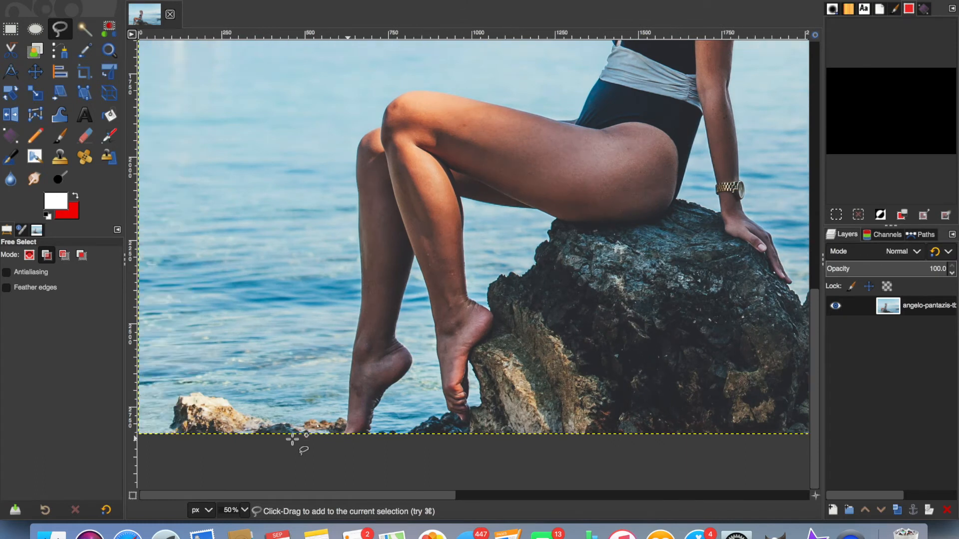
mouse_move(165, 437)
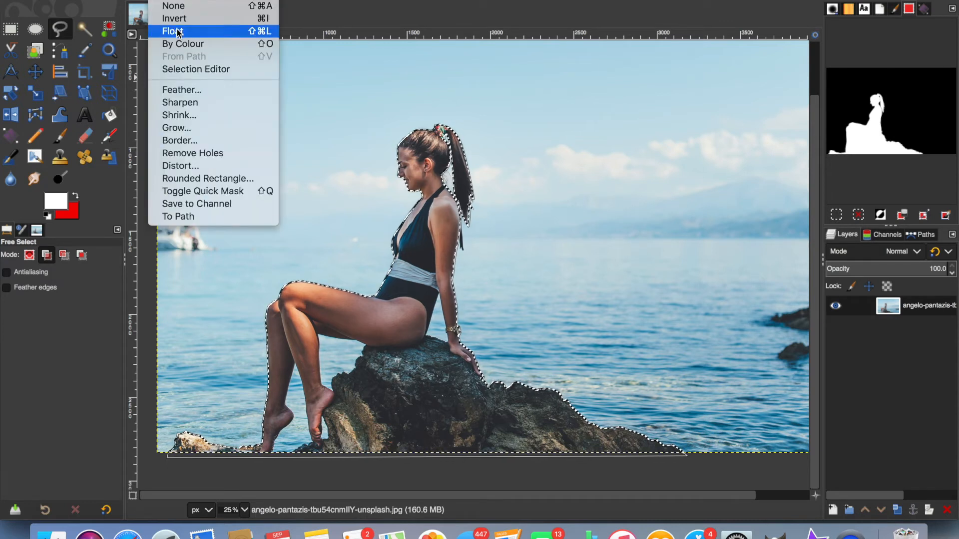
mouse_move(186, 21)
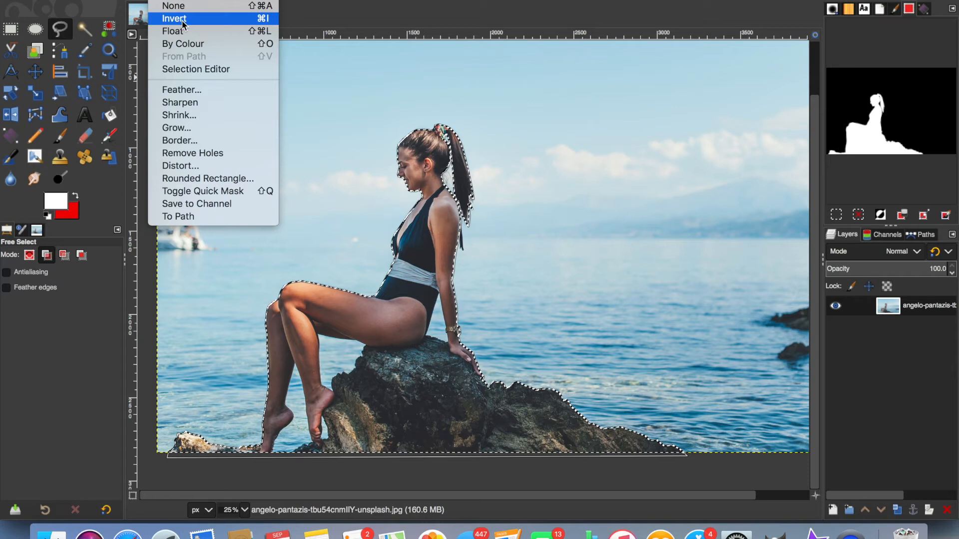
- Invert the selection onto the sky and sea and clear them to transparency
left_click(174, 18)
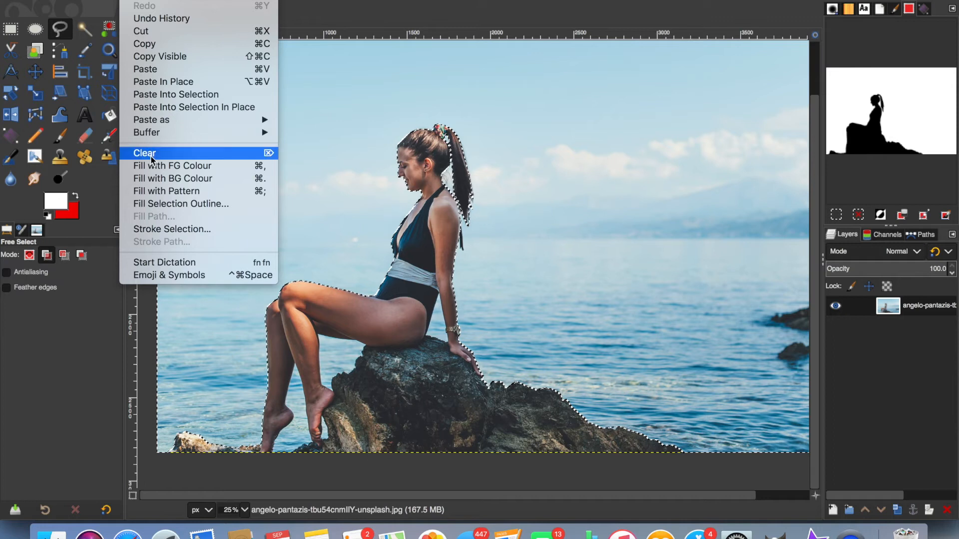
left_click(144, 154)
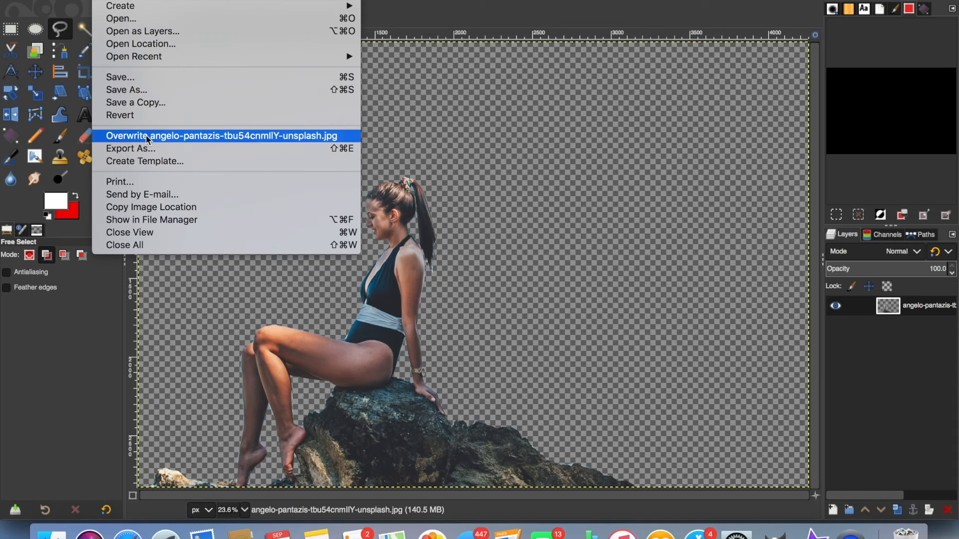
- Export the cutout as 'girl on rock.png' on the Desktop, replacing the existing file
left_click(131, 148)
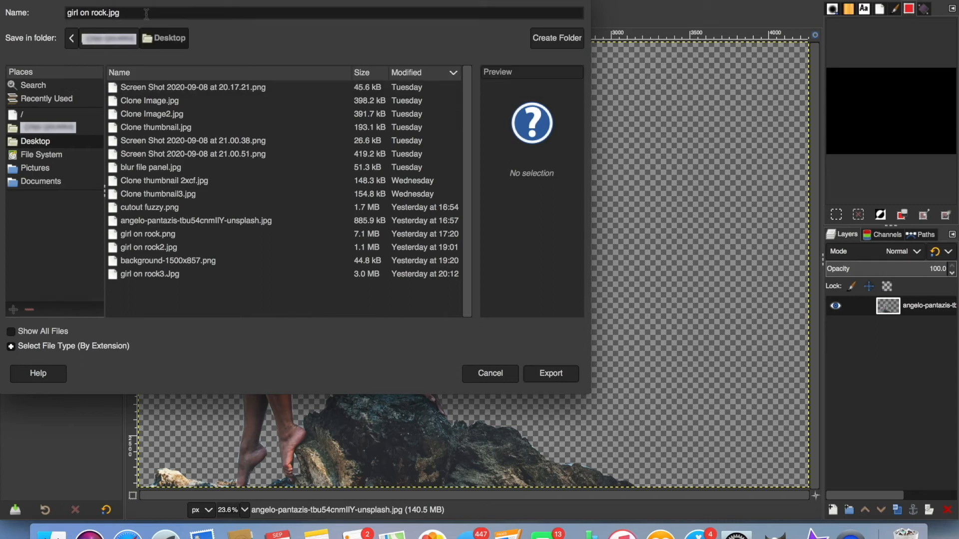
key("BackSpace")
type("n")
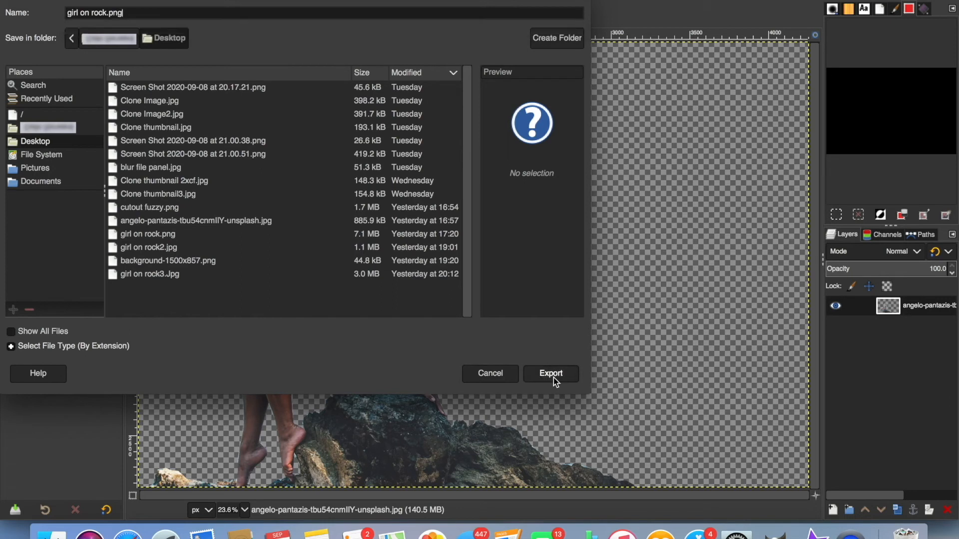
left_click(551, 374)
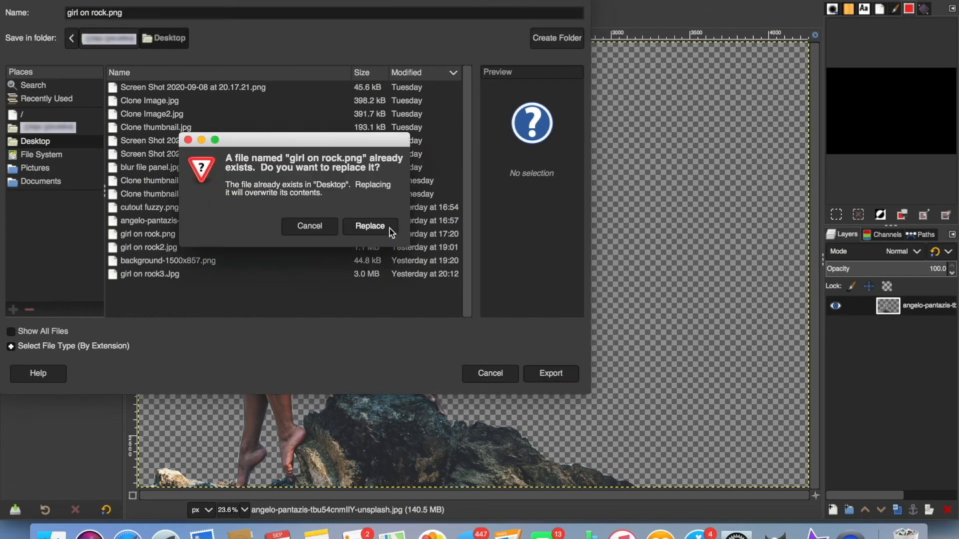
left_click(369, 226)
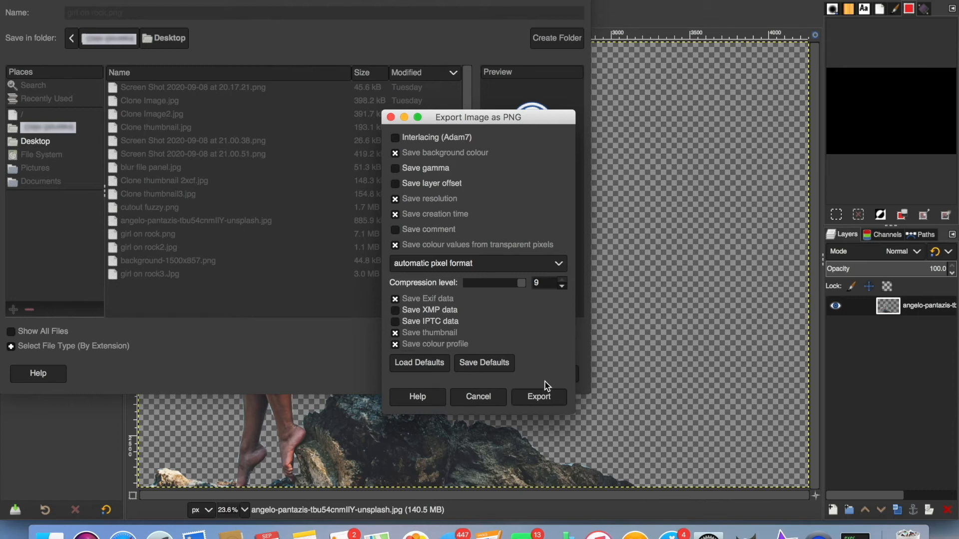
left_click(538, 398)
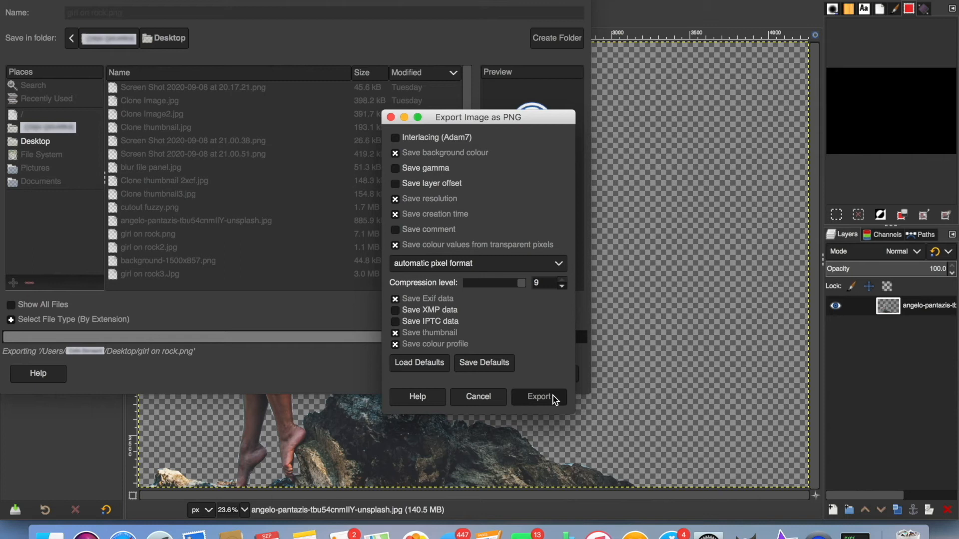
left_click(538, 396)
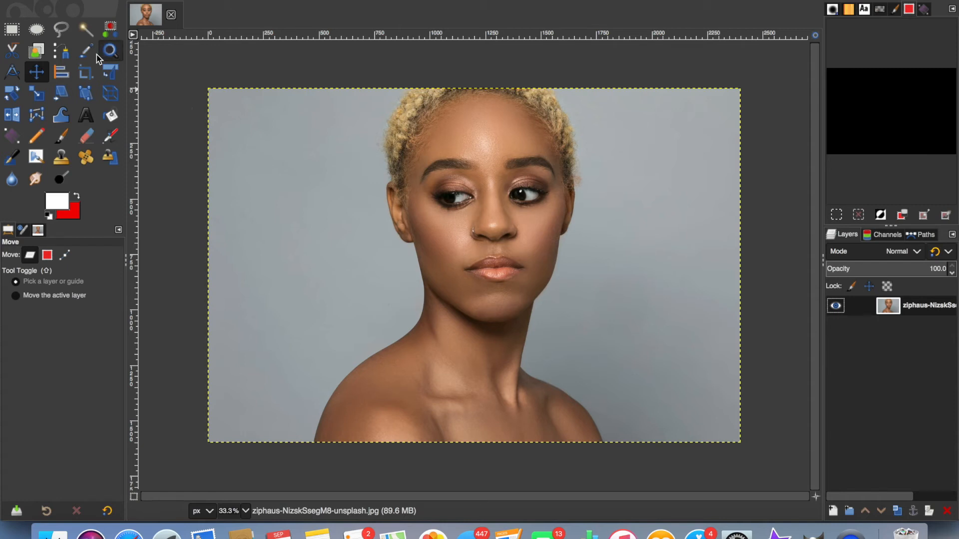
mouse_move(82, 29)
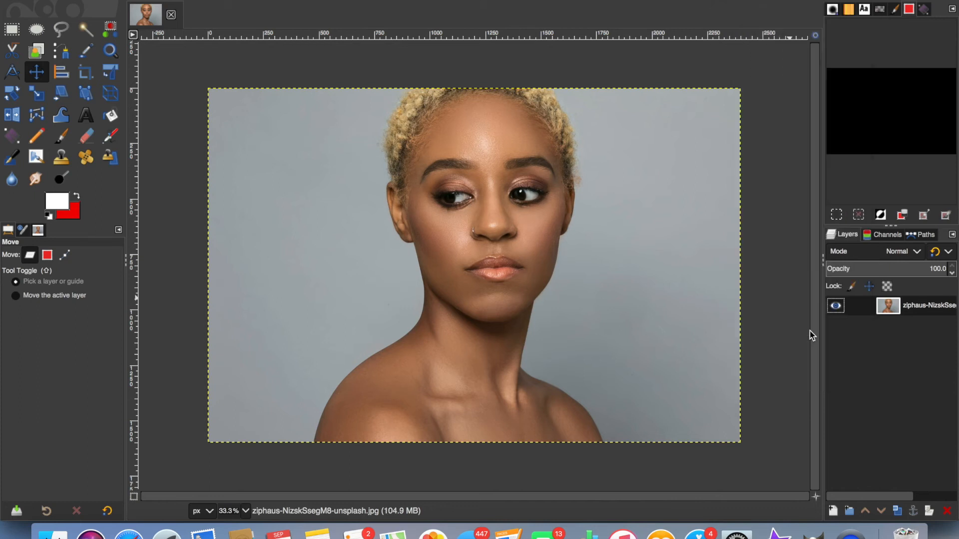
mouse_move(265, 100)
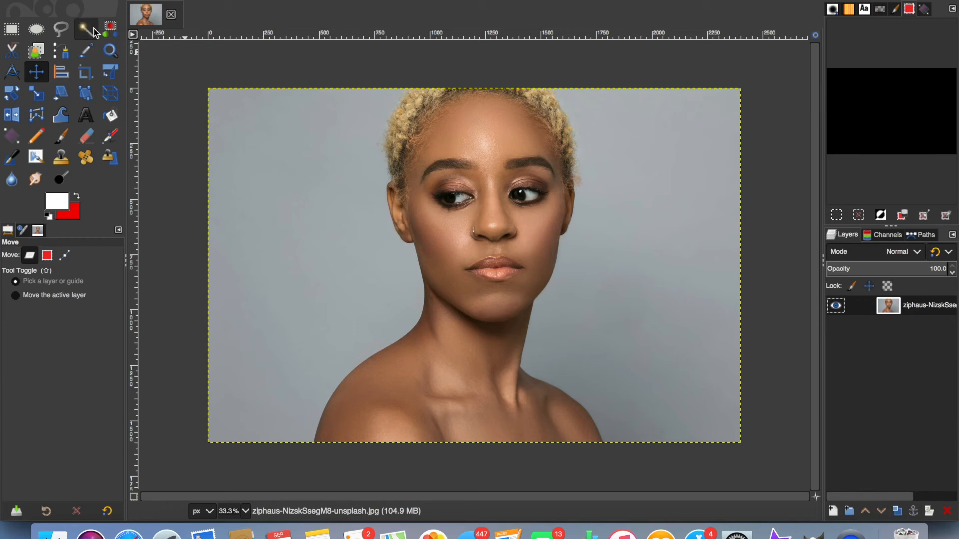
- Fuzzy-select the grey background left of the woman's head, clear it to transparency and drop the selection
left_click(82, 28)
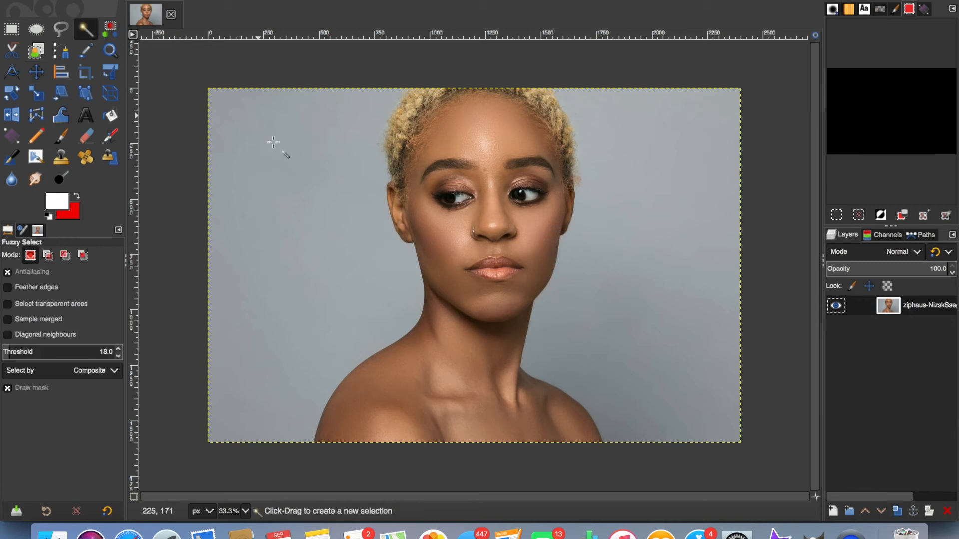
mouse_move(294, 178)
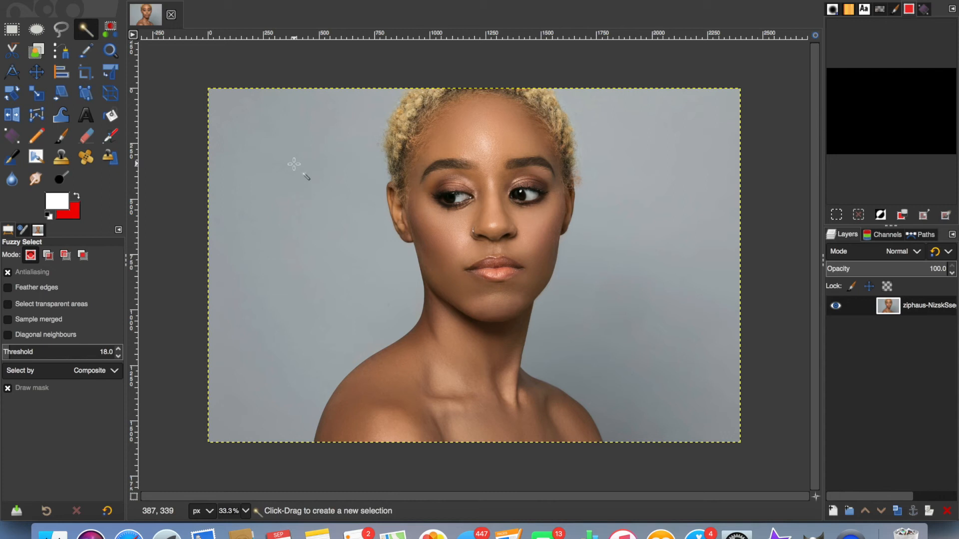
left_click(292, 164)
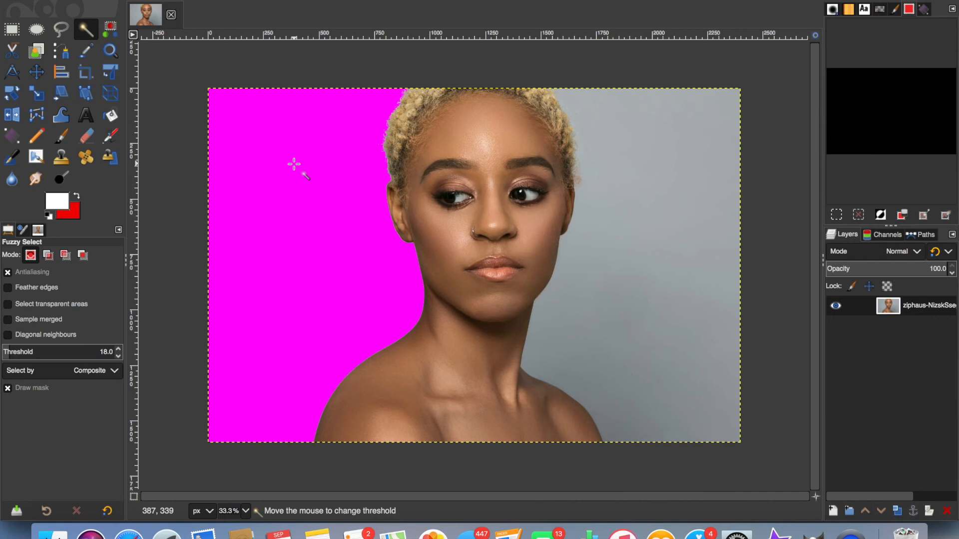
left_click(294, 164)
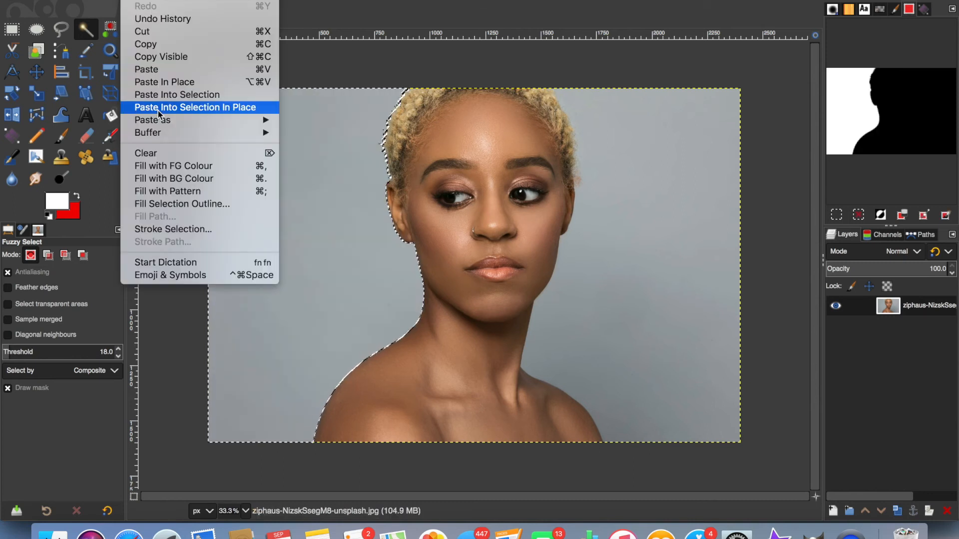
left_click(145, 153)
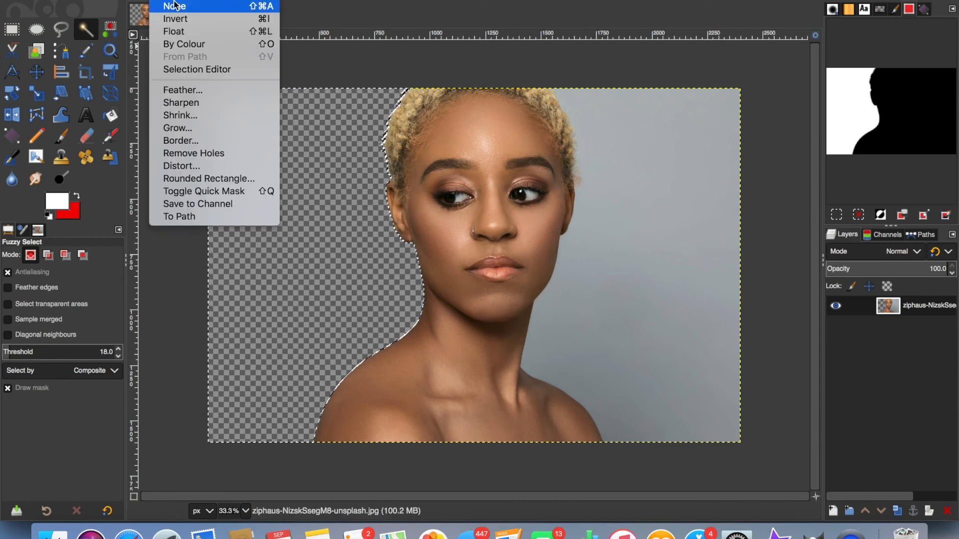
left_click(174, 5)
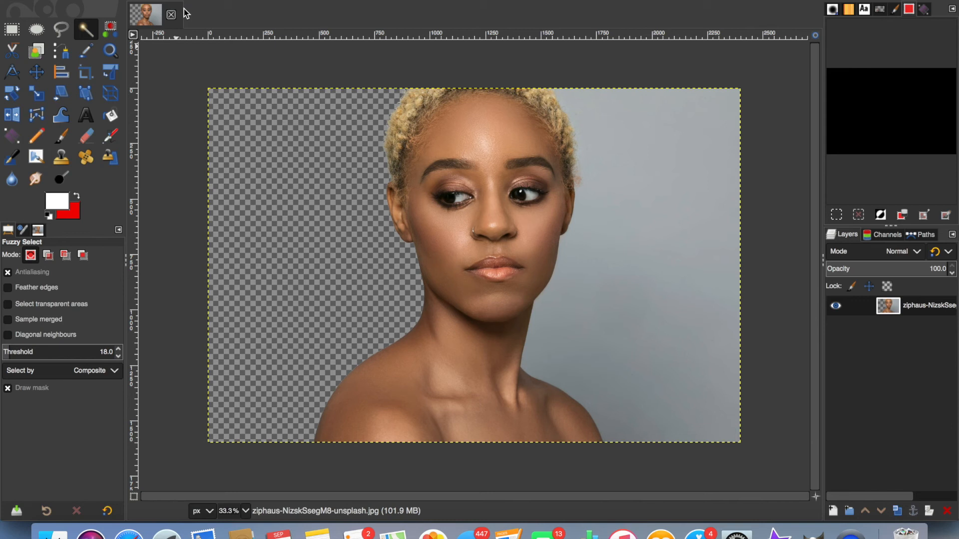
mouse_move(591, 43)
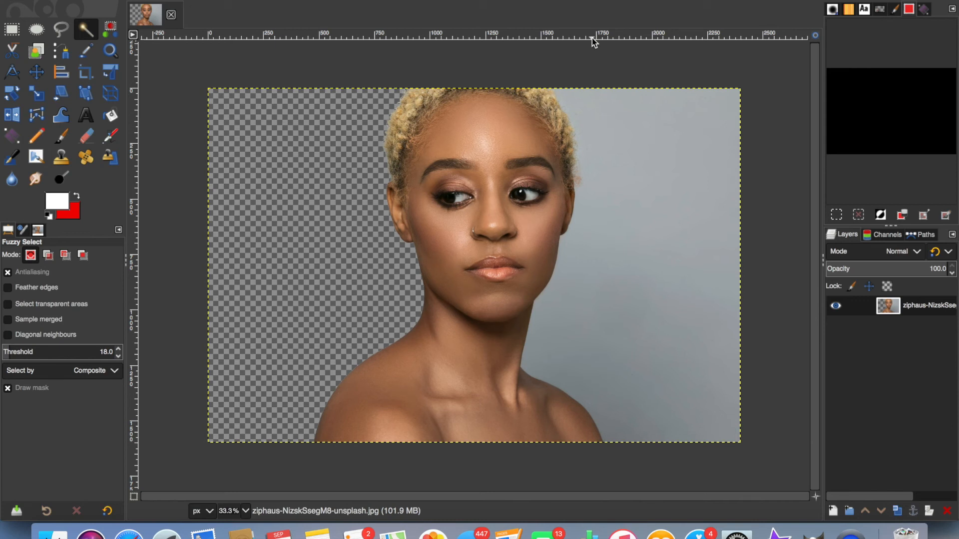
mouse_move(634, 158)
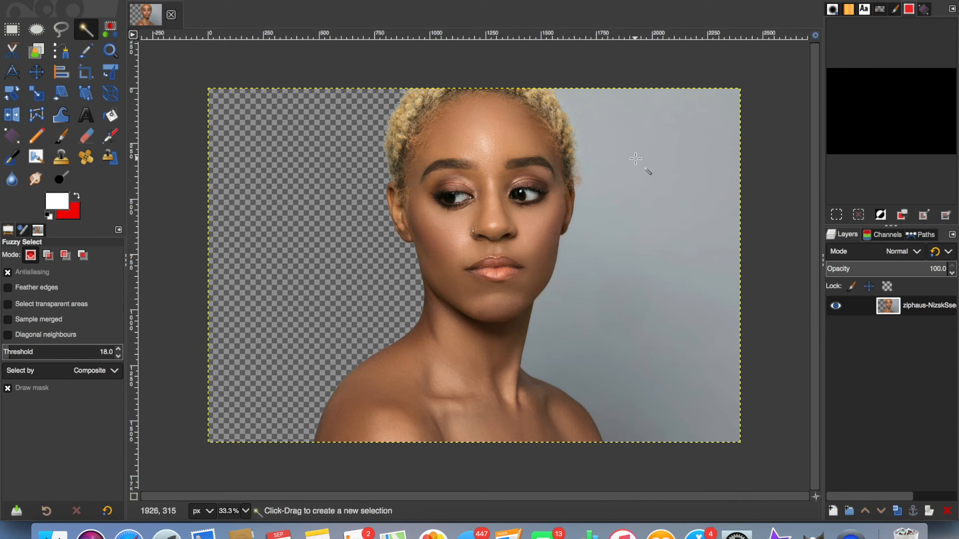
- Clear the grey background right of the face to transparency, then fuzzy-select the leftover patch by the shoulder
left_click(633, 159)
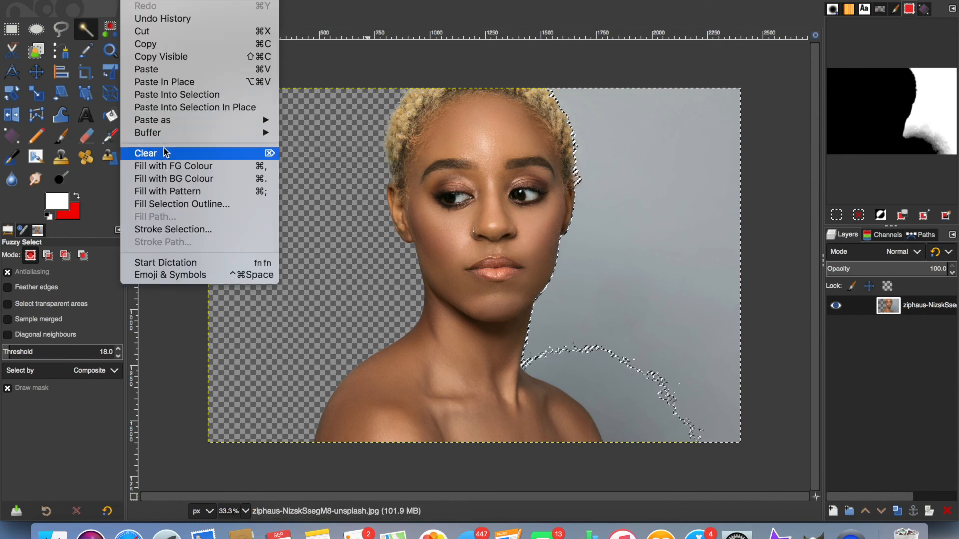
left_click(146, 154)
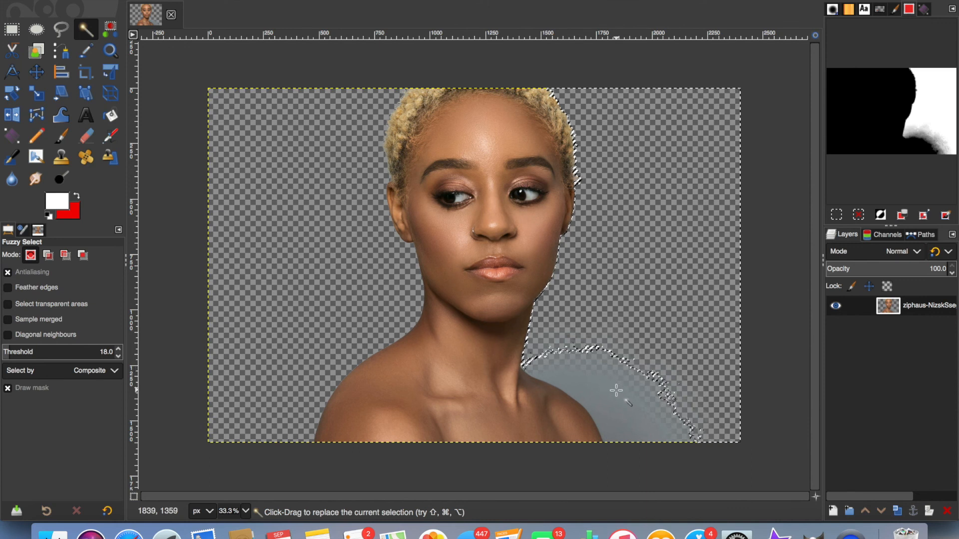
left_click(615, 391)
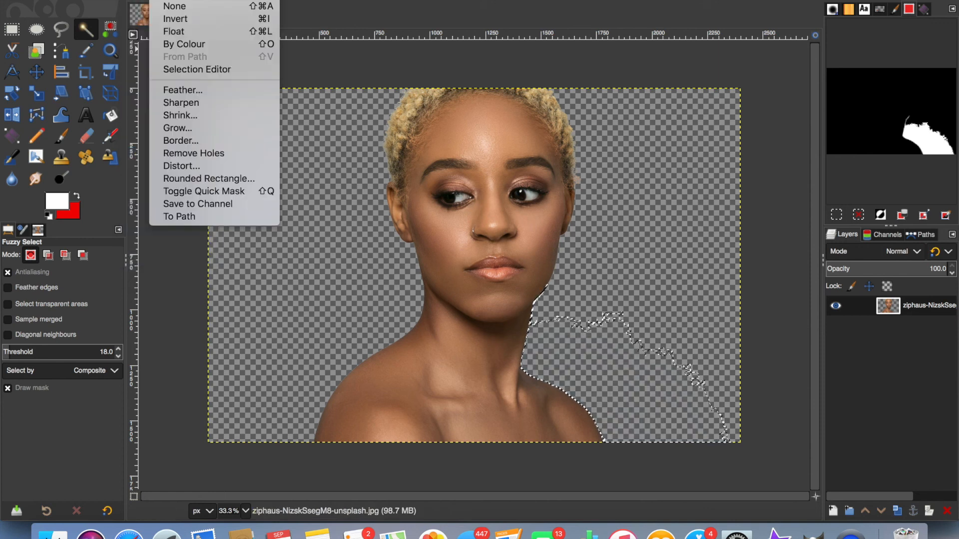
mouse_move(183, 6)
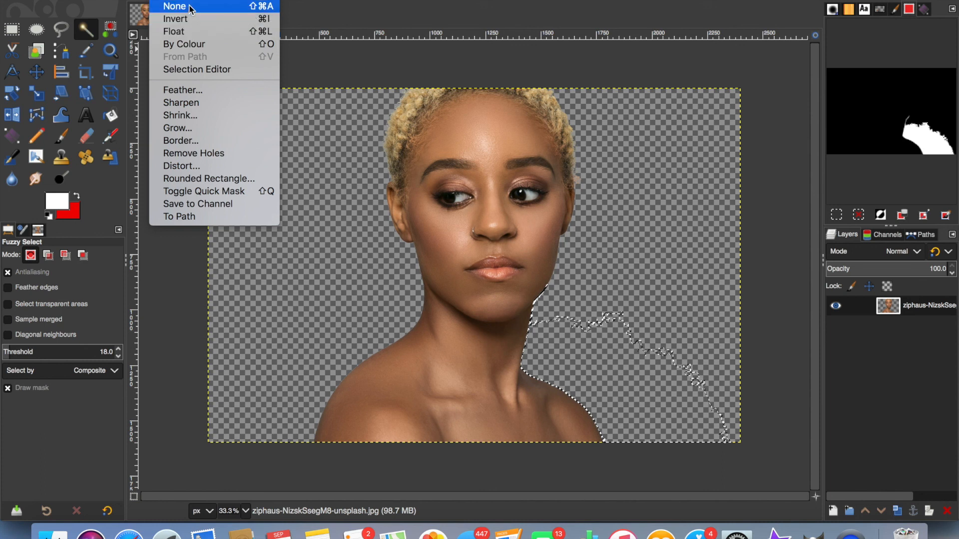
- Clear the selected grey patch beside the shoulder and drop the selection
left_click(180, 6)
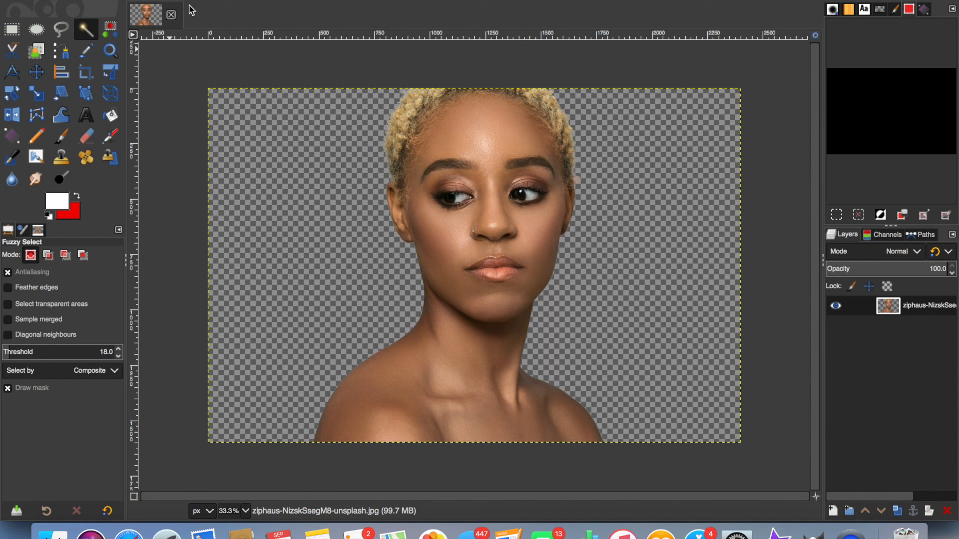
mouse_move(633, 467)
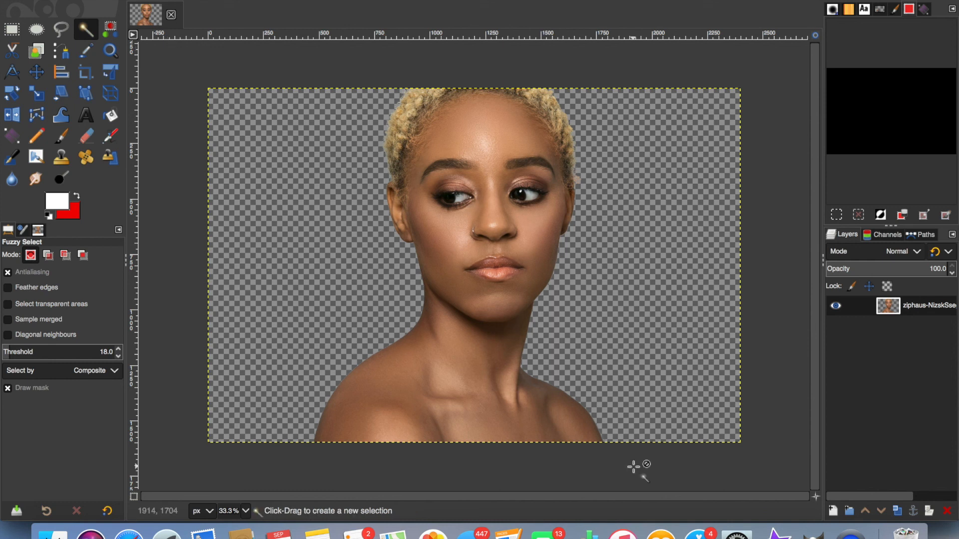